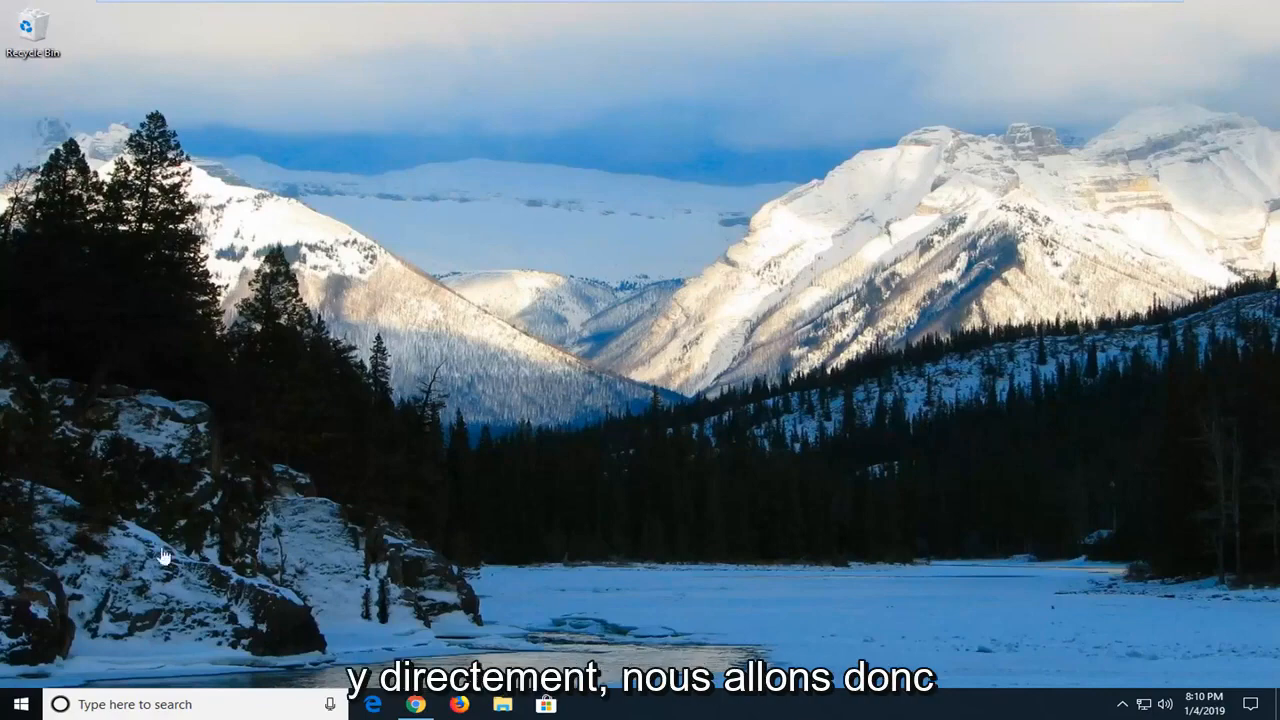
# Search the Start menu for 'services' to find the Services app
pyautogui.click(18, 705)
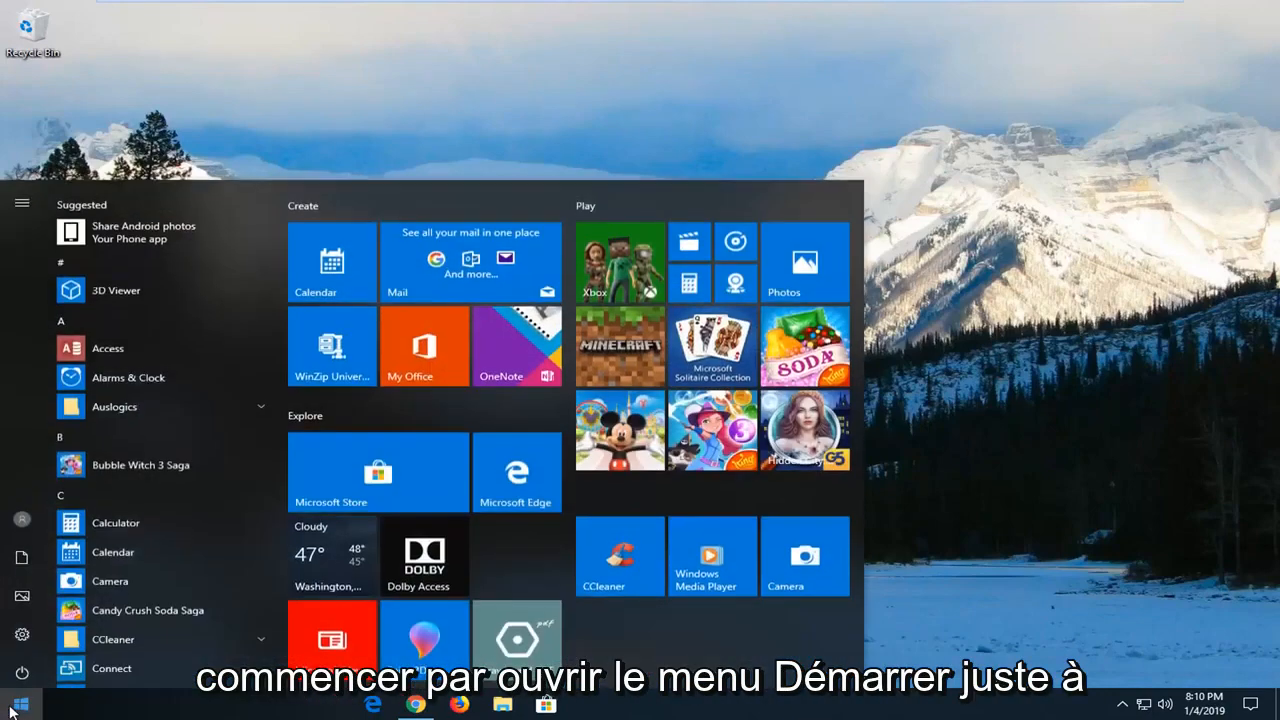
pyautogui.click(18, 704)
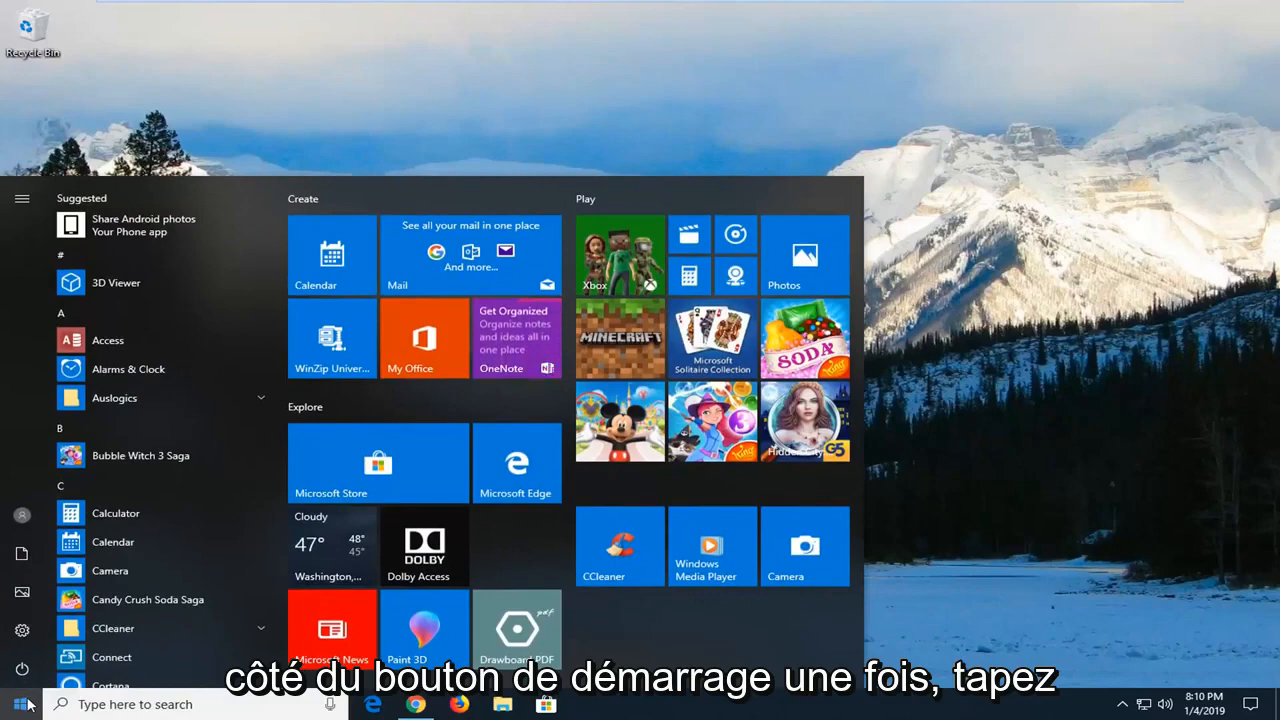
pyautogui.write('services')
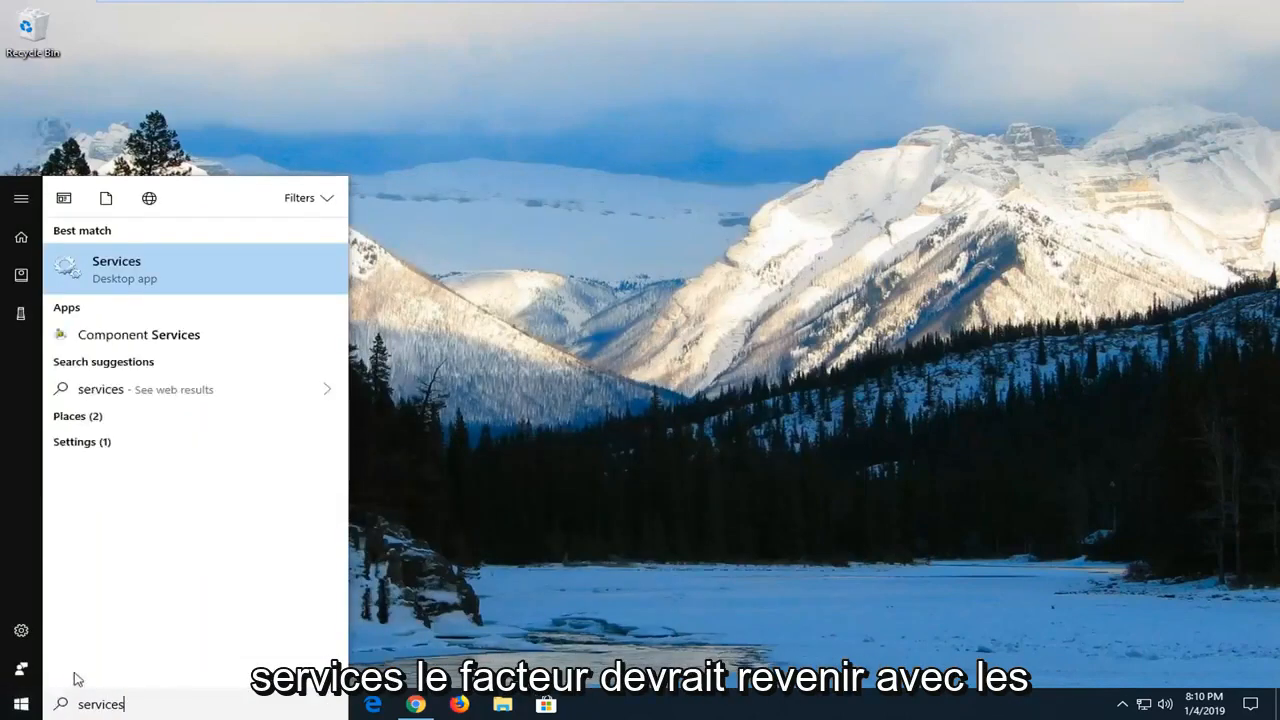
pyautogui.moveTo(183, 285)
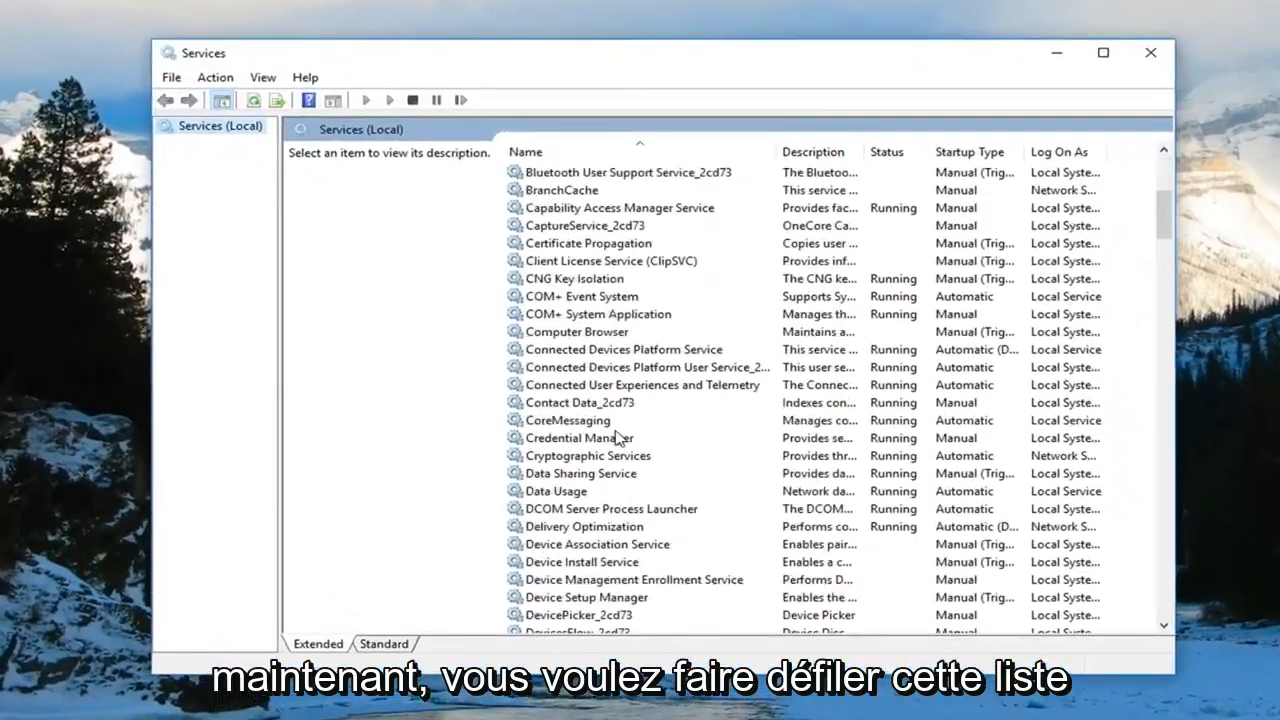
# Scroll the Services list down to the Windows Update service
pyautogui.scroll(-3)
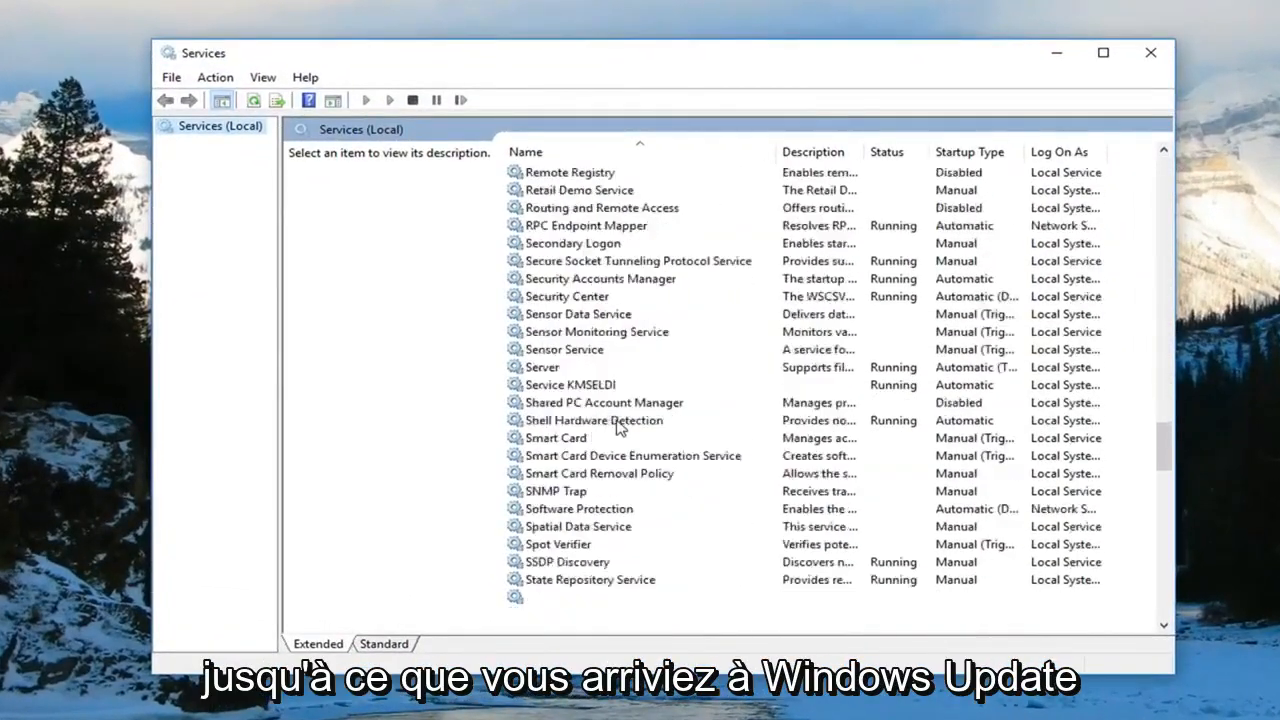
pyautogui.scroll(-3)
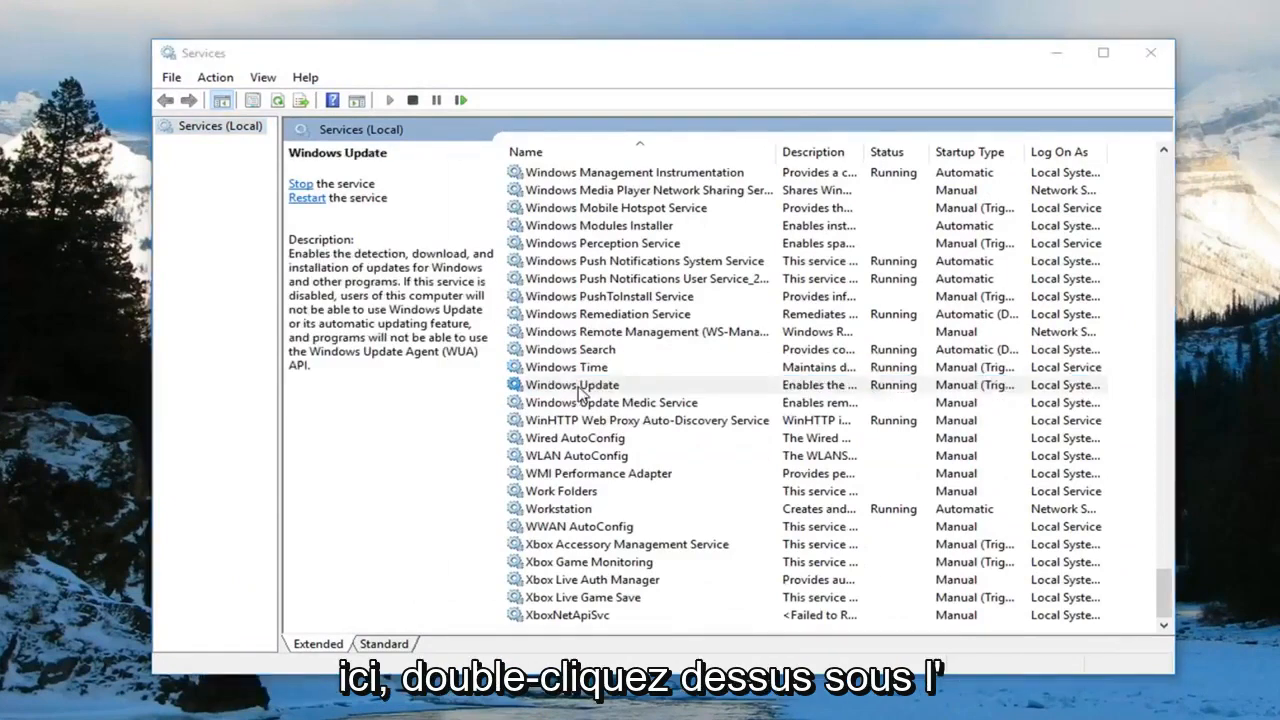
# Stop the Windows Update service from its properties and close Services
pyautogui.doubleClick(571, 384)
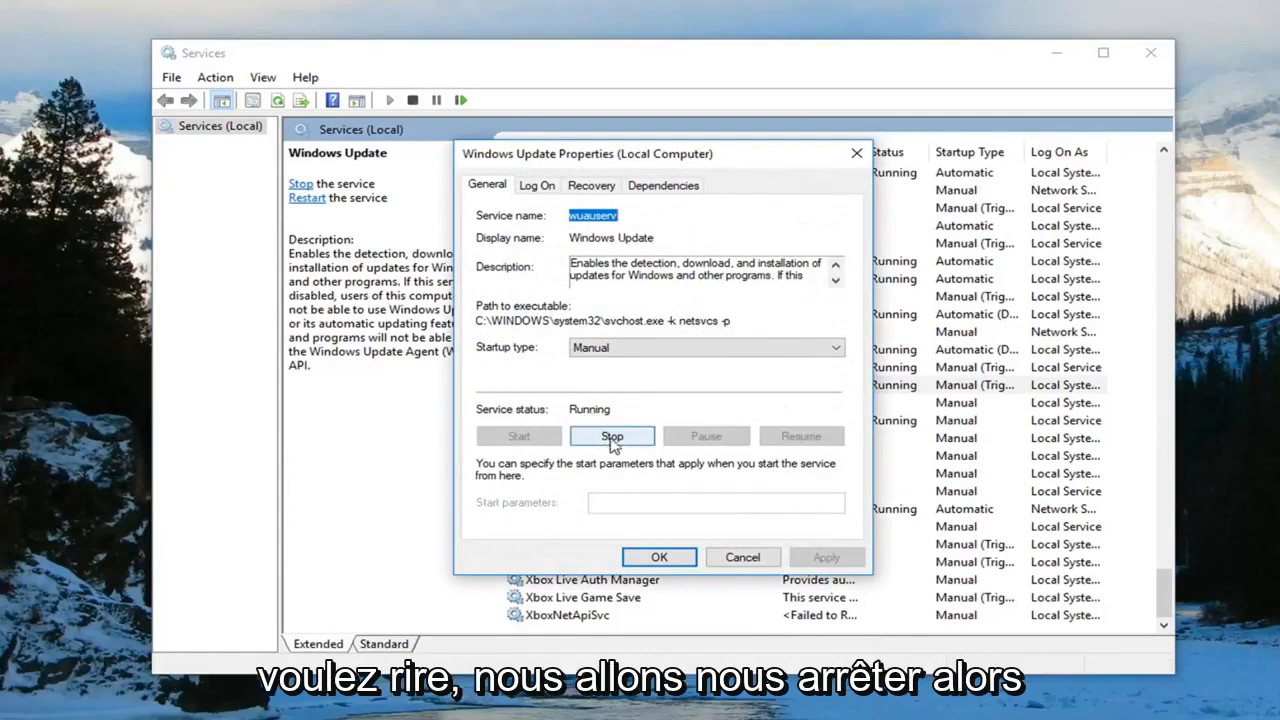
pyautogui.click(611, 436)
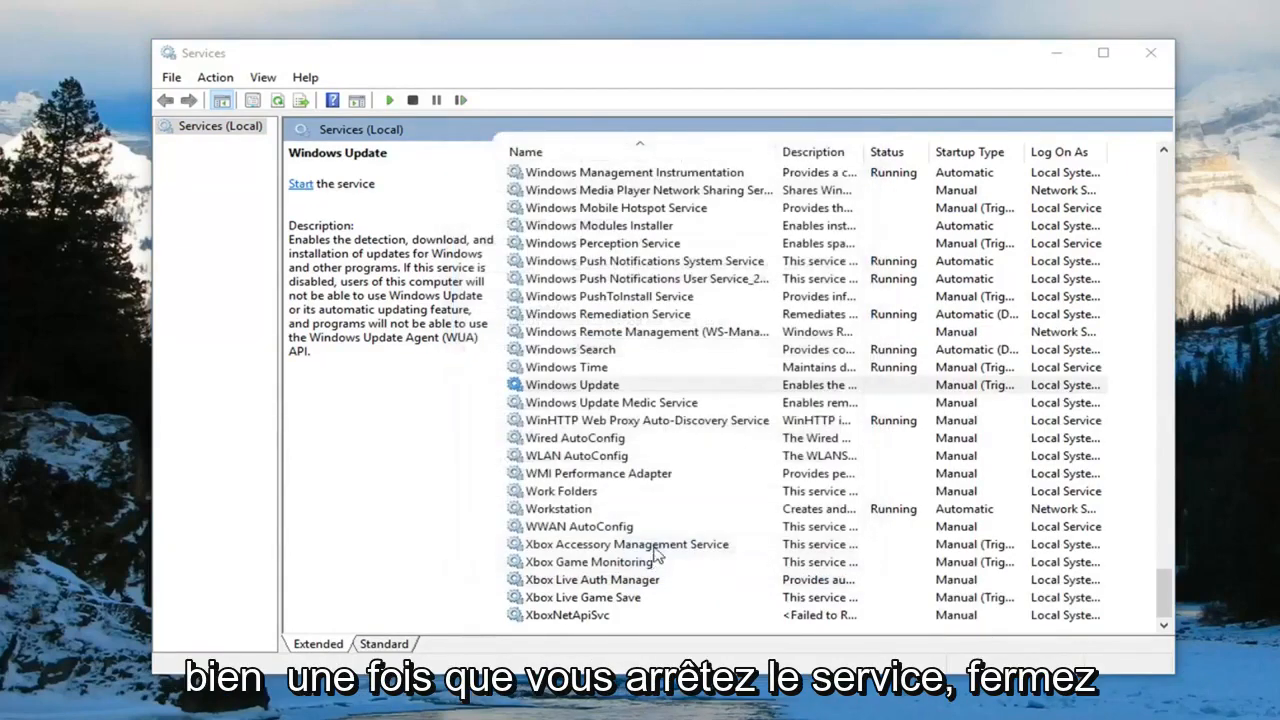
pyautogui.click(1150, 52)
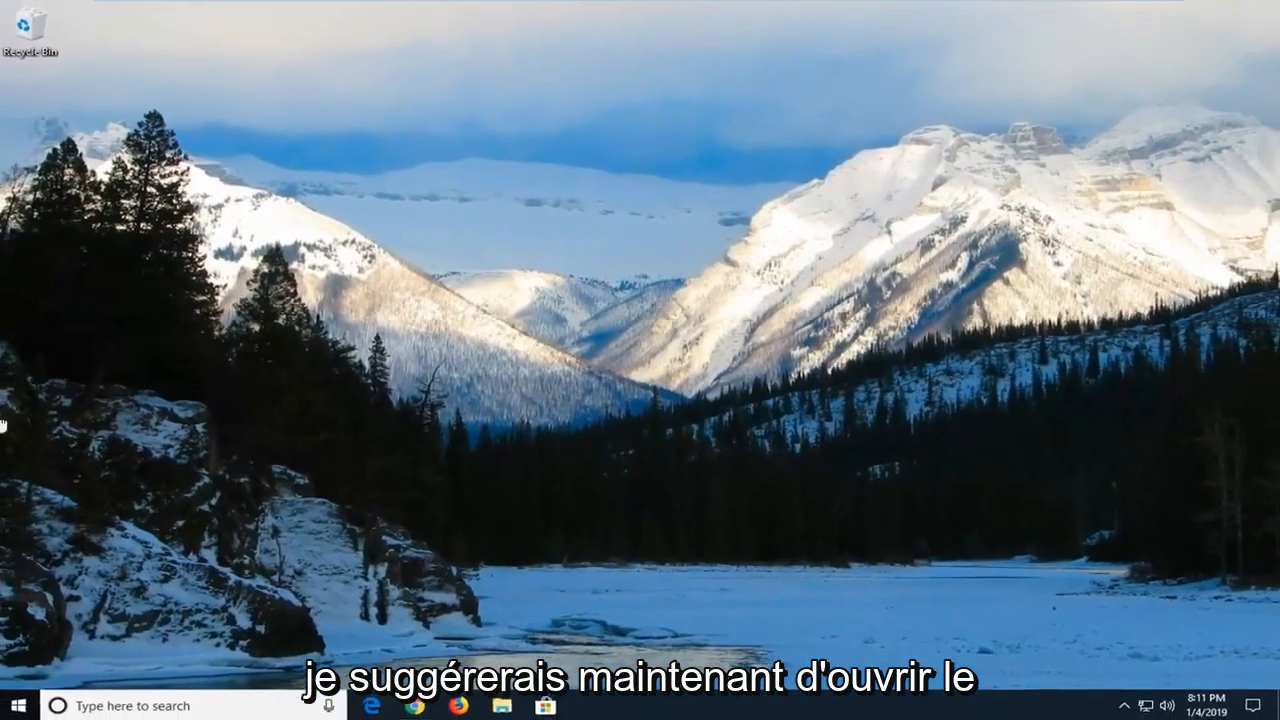
# Launch File Explorer from the Start menu search results
pyautogui.click(13, 704)
pyautogui.write('file explorer')
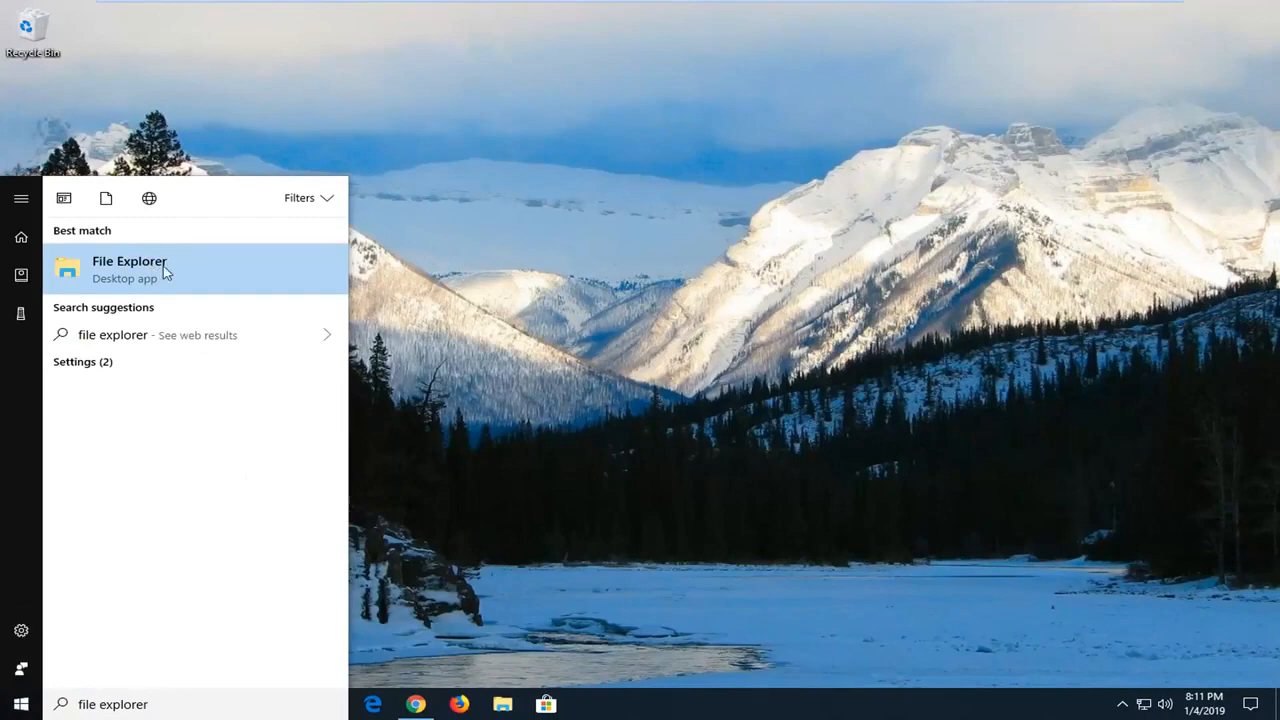
pyautogui.click(129, 269)
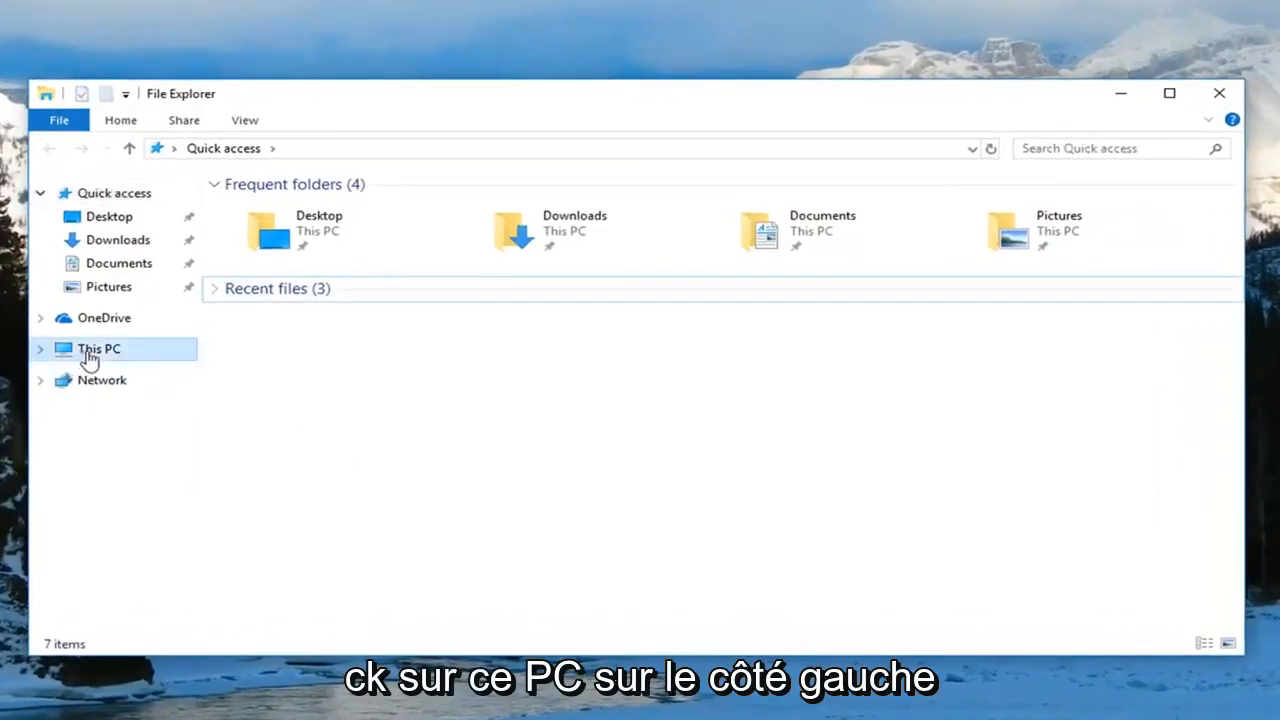
# Navigate from This PC into C:\Windows\SoftwareDistribution\DataStore
pyautogui.click(98, 348)
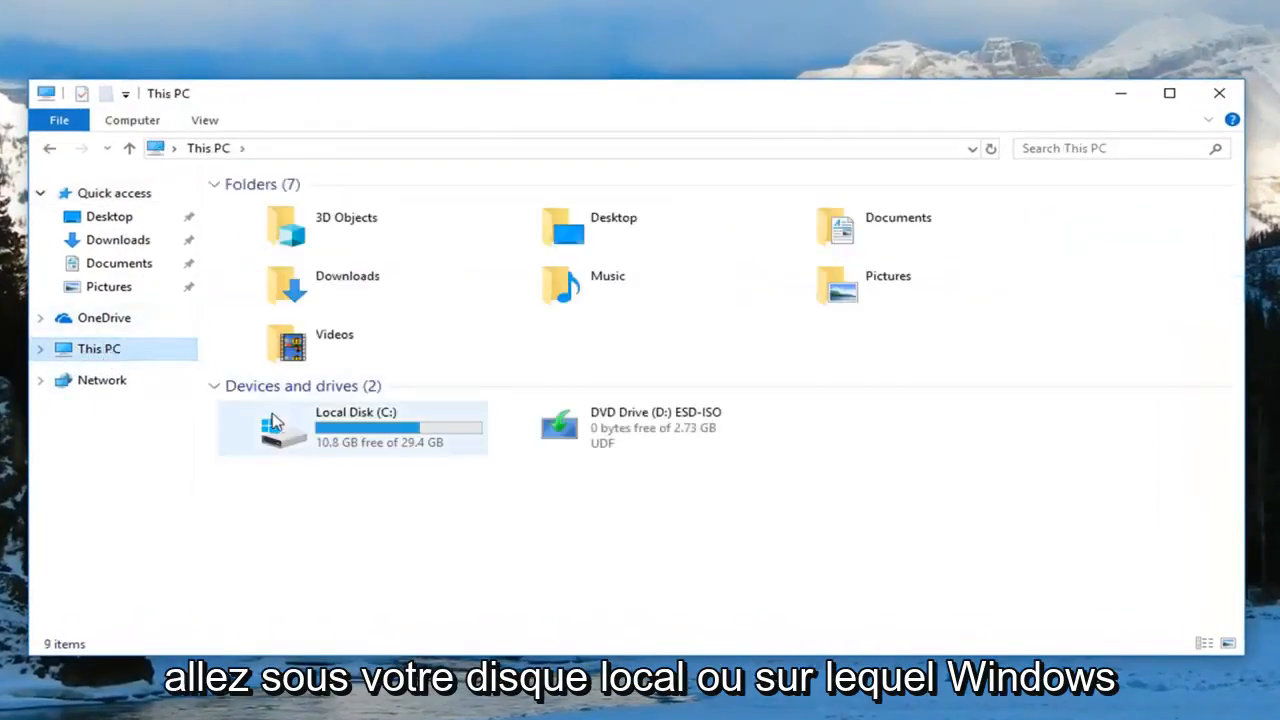
pyautogui.moveTo(350, 435)
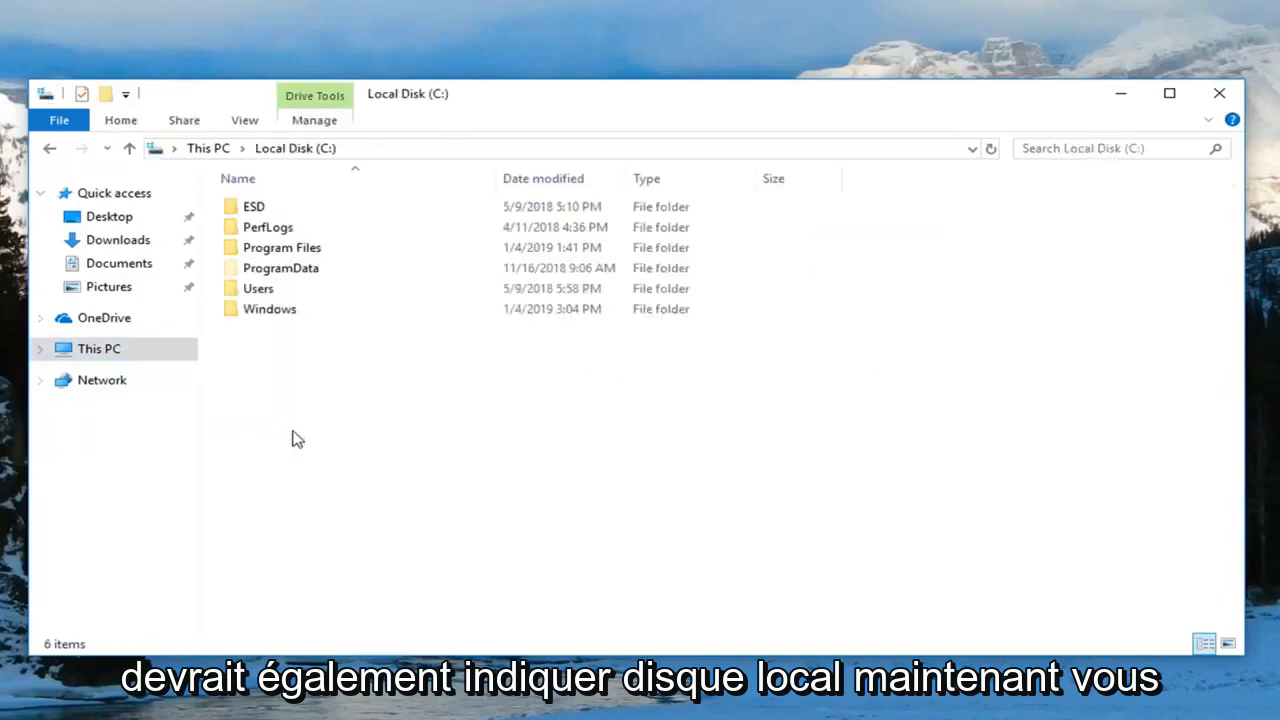
pyautogui.click(270, 308)
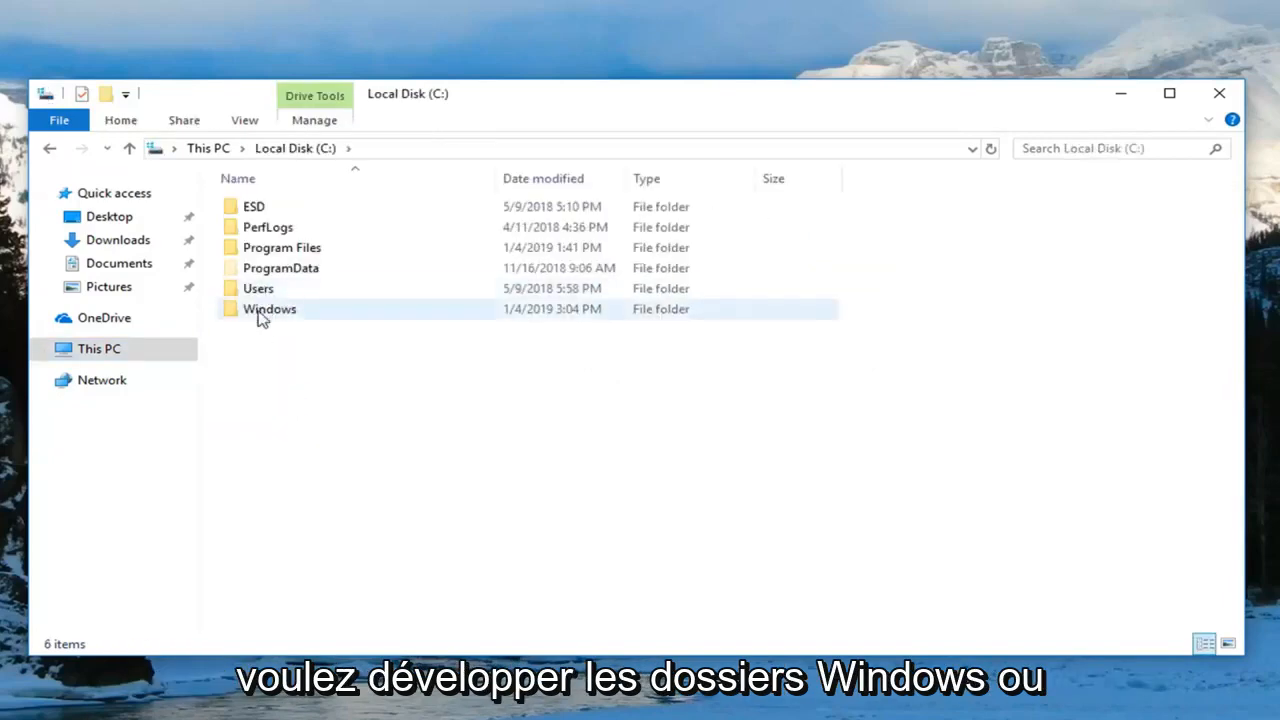
pyautogui.doubleClick(269, 308)
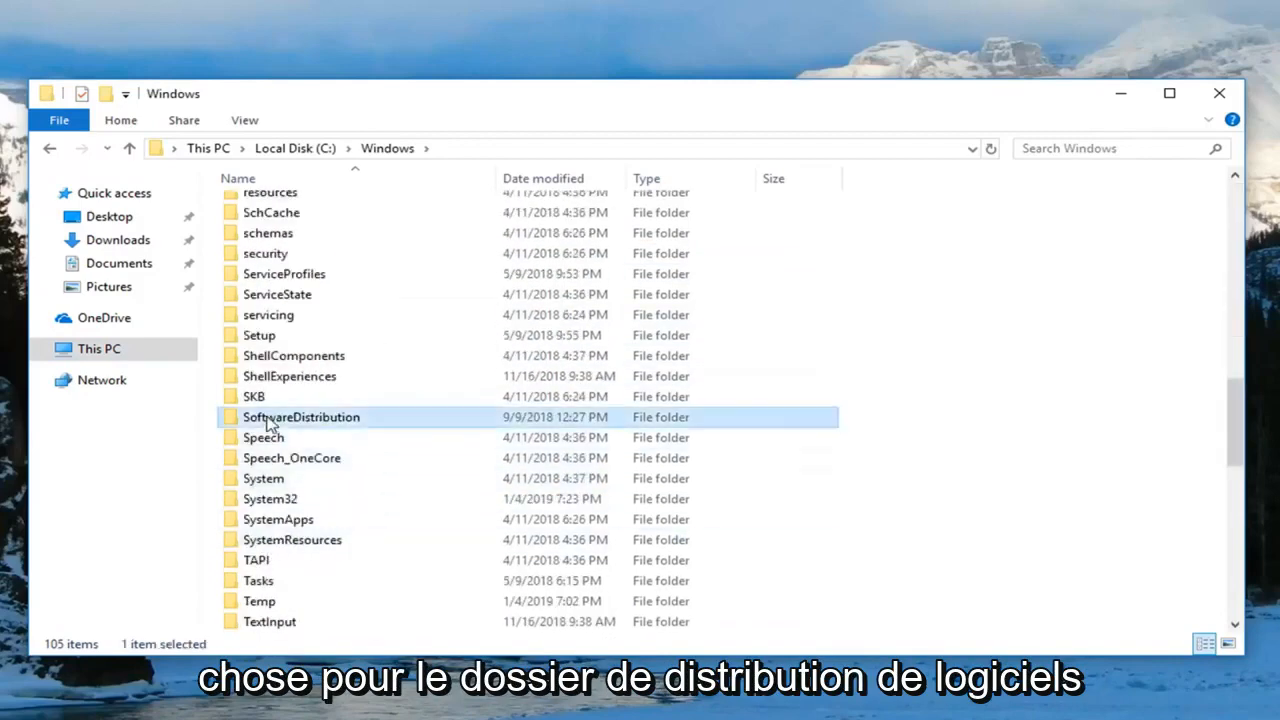
pyautogui.doubleClick(301, 417)
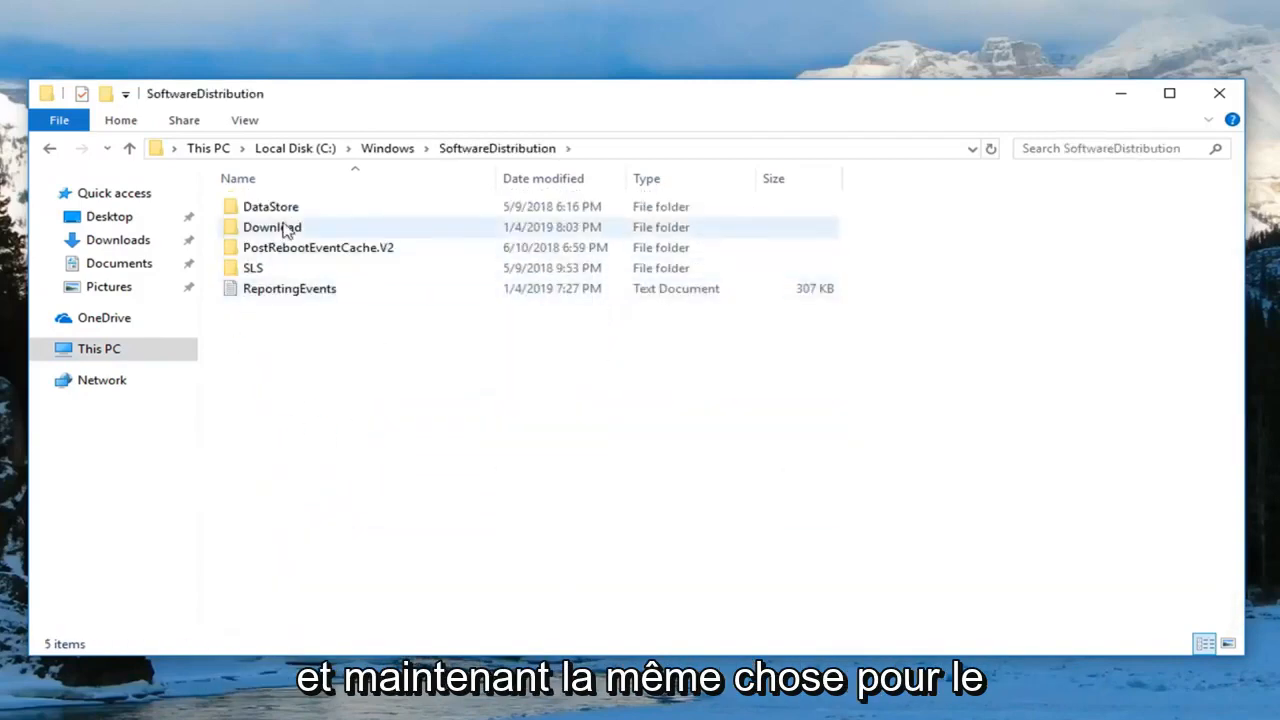
pyautogui.doubleClick(270, 206)
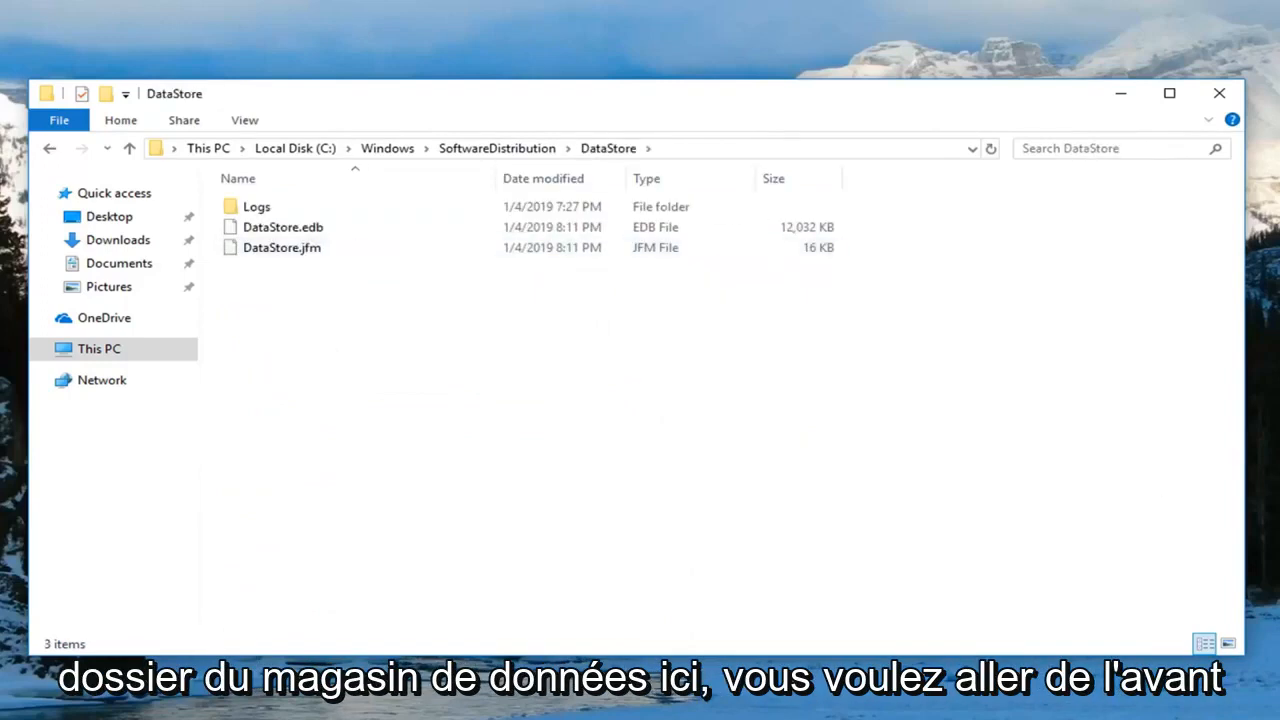
pyautogui.moveTo(557, 379)
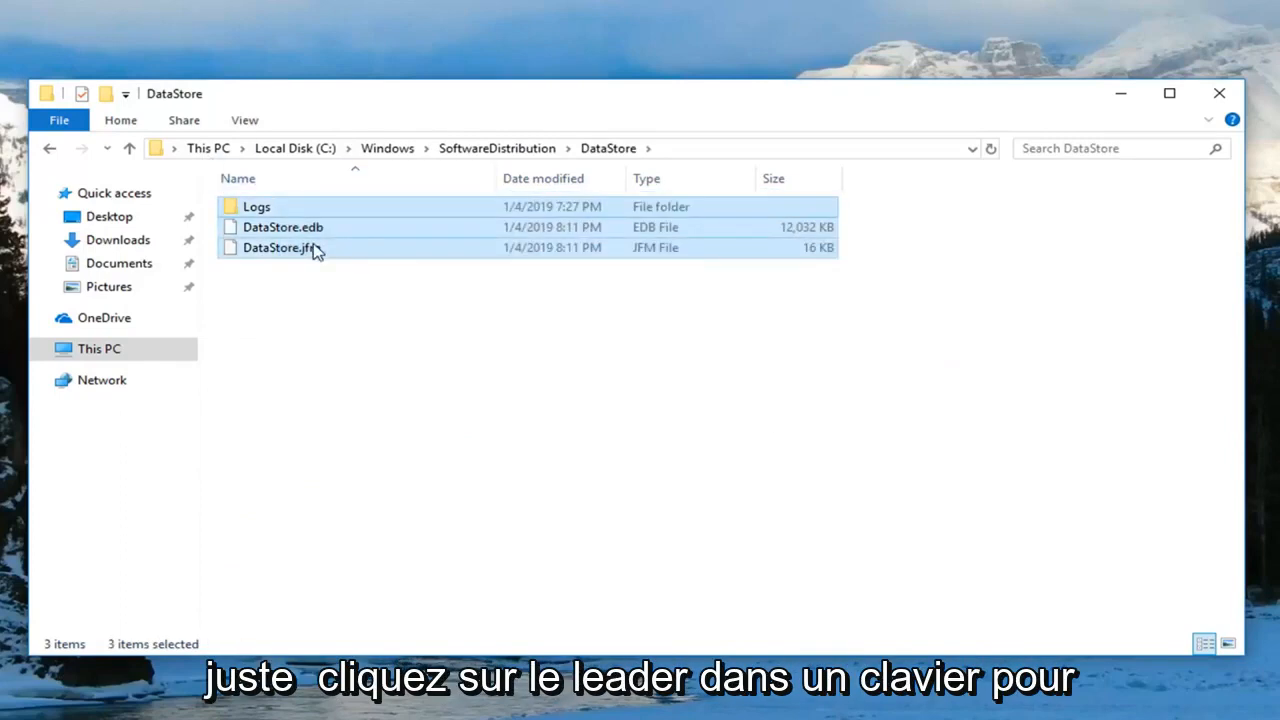
pyautogui.moveTo(290, 248)
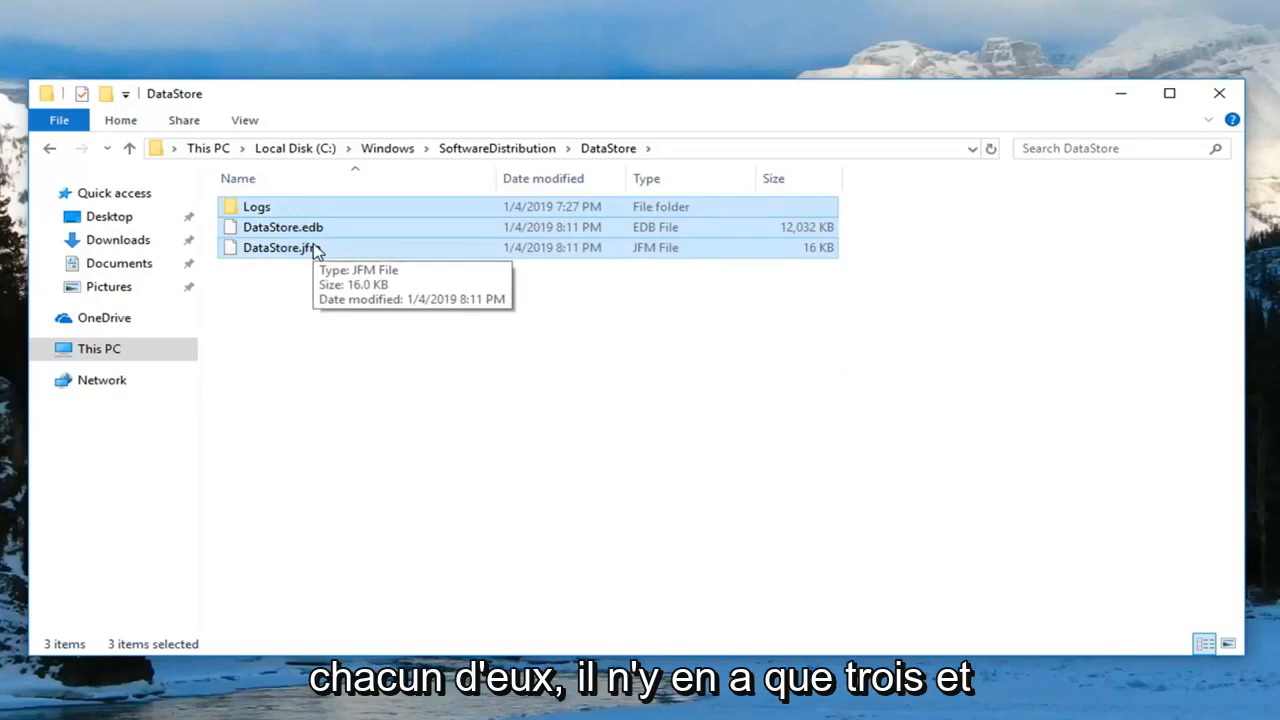
pyautogui.moveTo(347, 294)
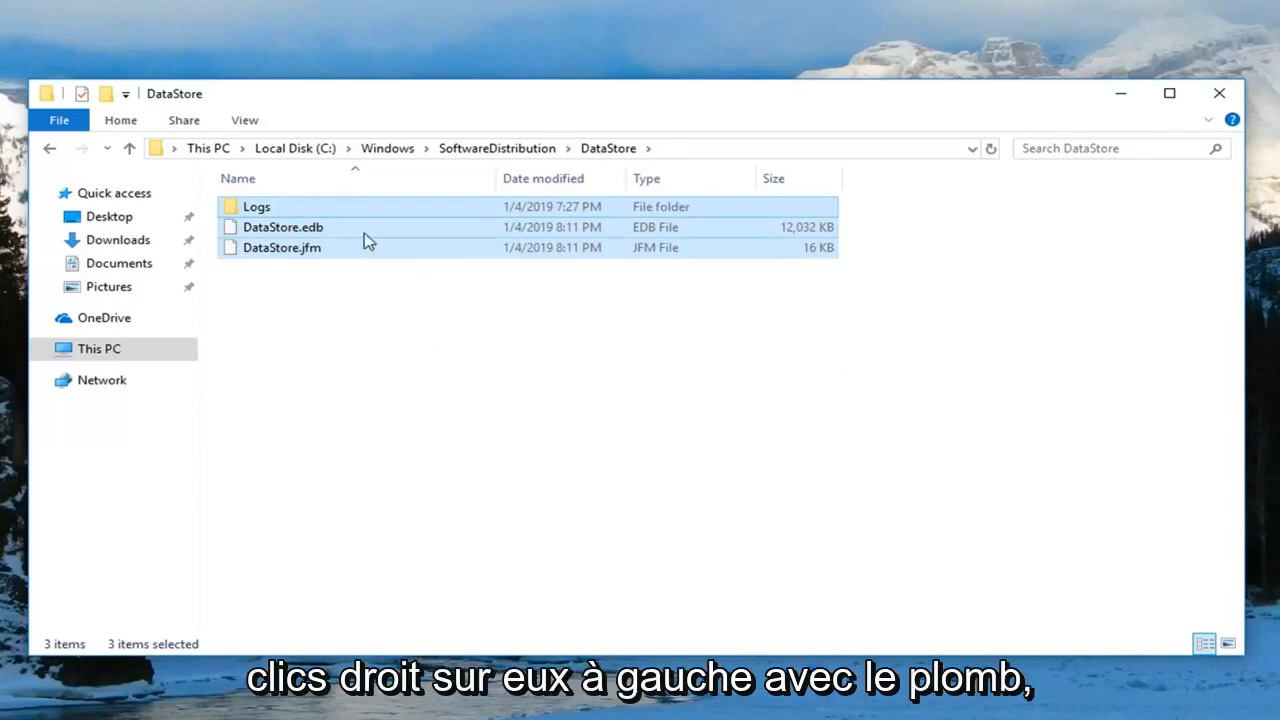
pyautogui.moveTo(454, 386)
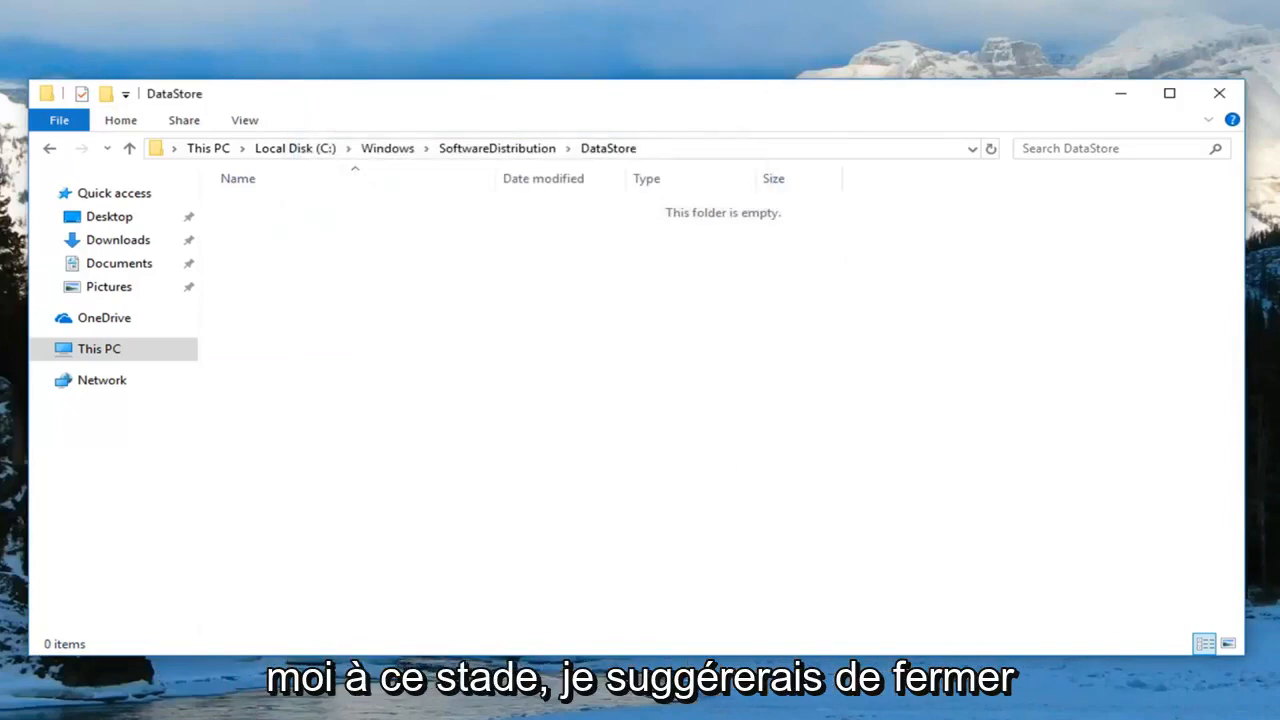
# Close File Explorer after emptying the DataStore folder
pyautogui.click(1219, 93)
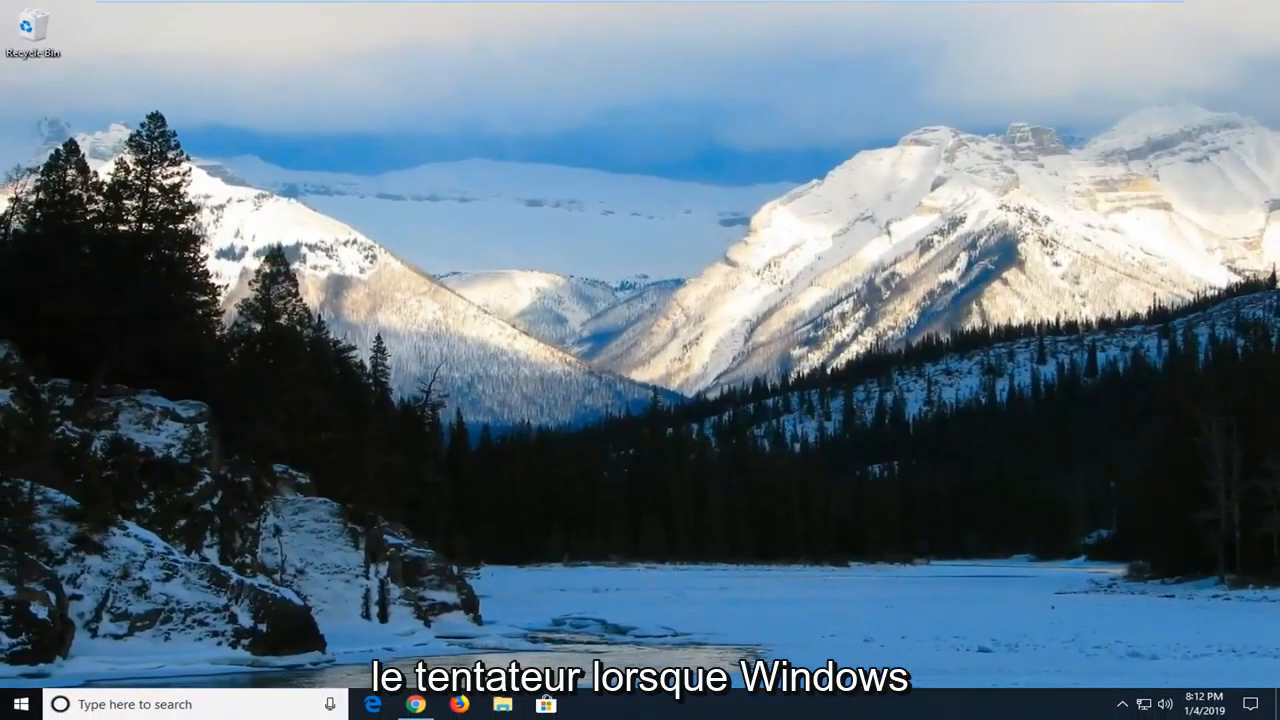